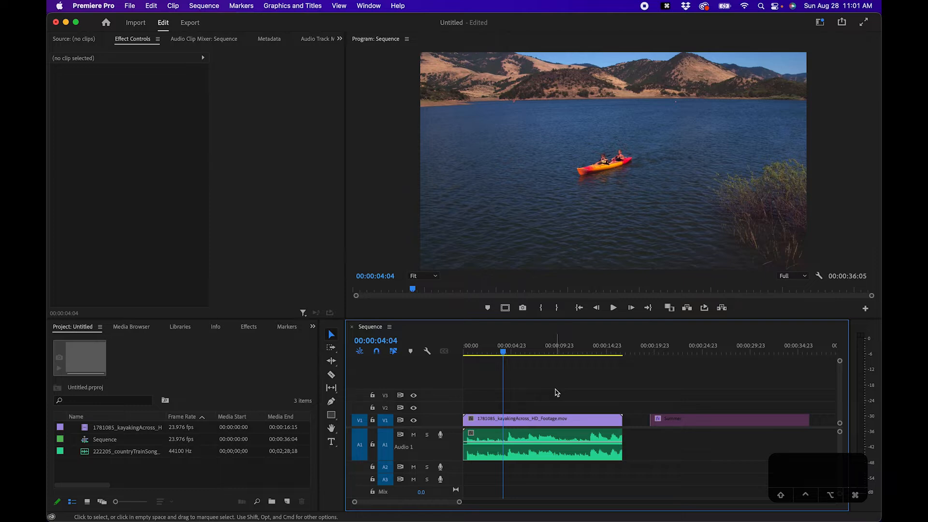
Create a 1920×1080 Adjustment Layer item in the Project panel
click(555, 351)
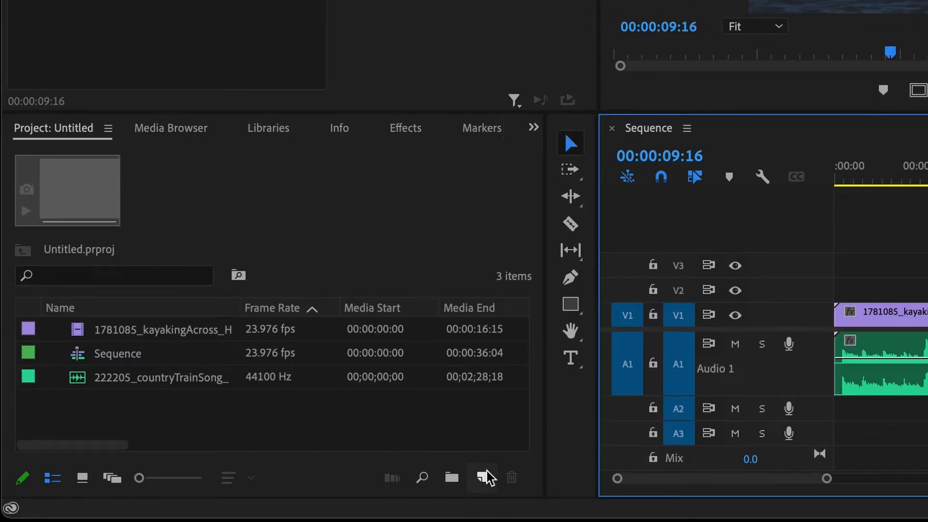
click(482, 478)
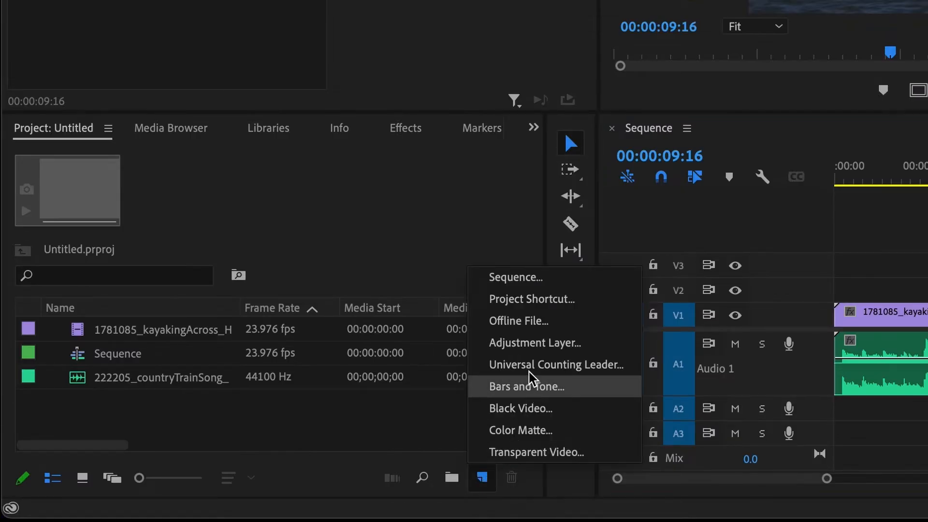
click(533, 343)
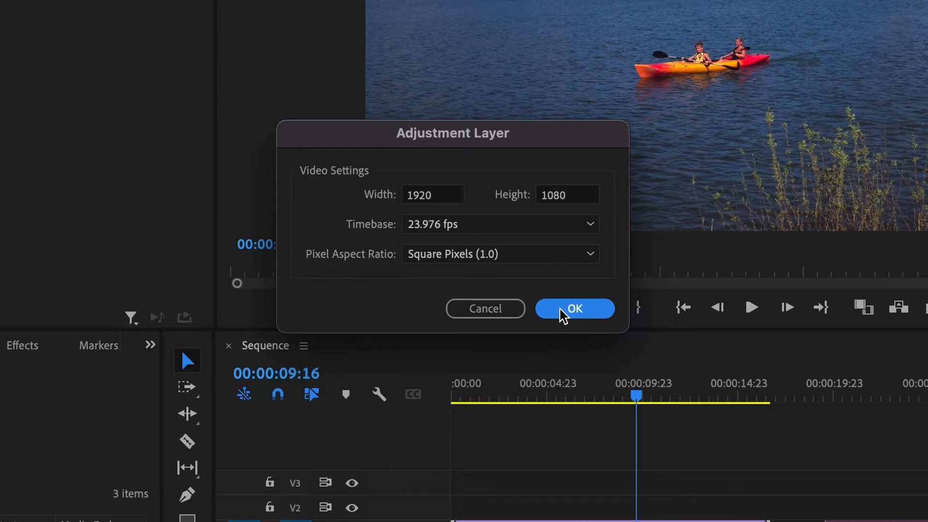
click(574, 309)
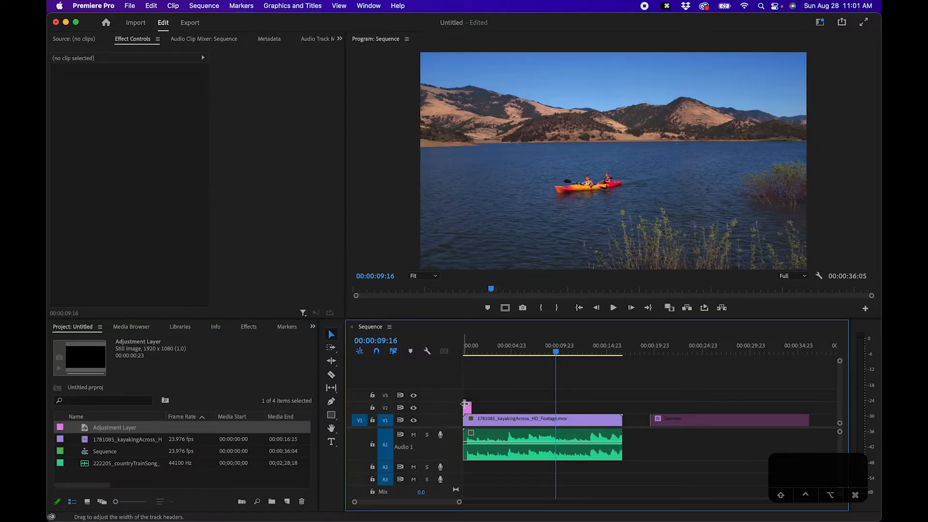
Place the adjustment layer on V2 above the kayak clip, matching its length
drag(622, 418, 623, 408)
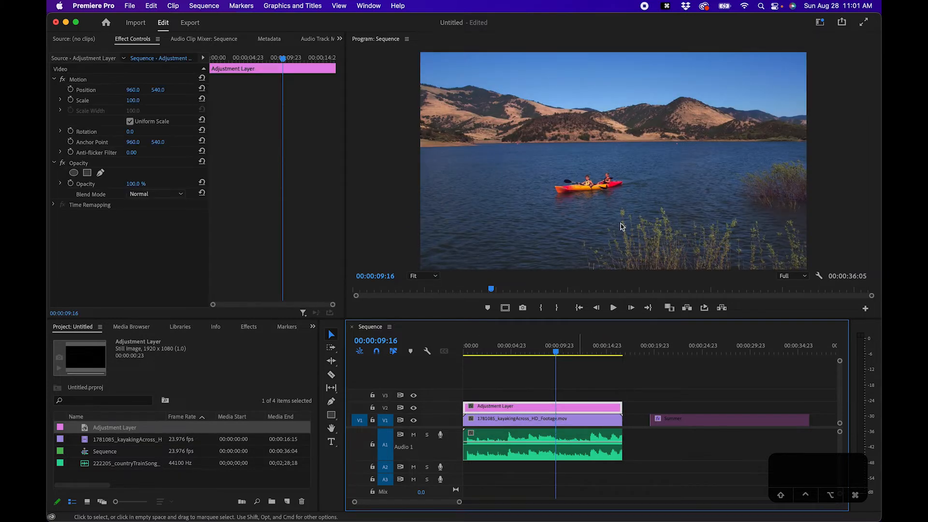
click(802, 22)
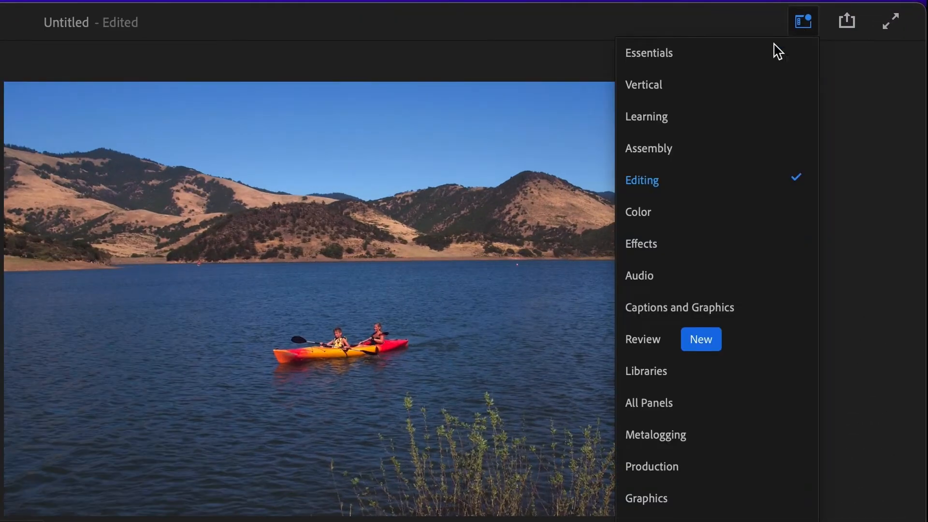
Switch to the Color workspace, collapse Curves and expand Lumetri's Color Wheels & Match
click(638, 211)
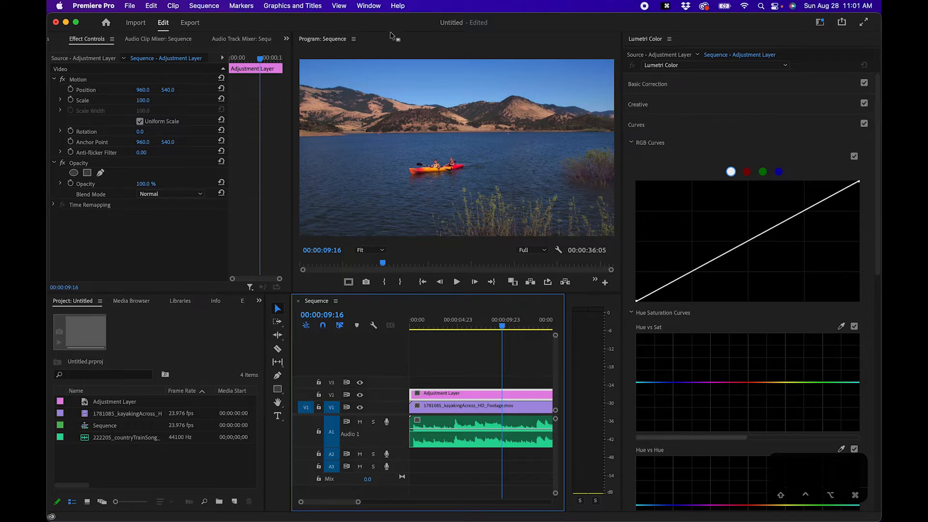
click(369, 6)
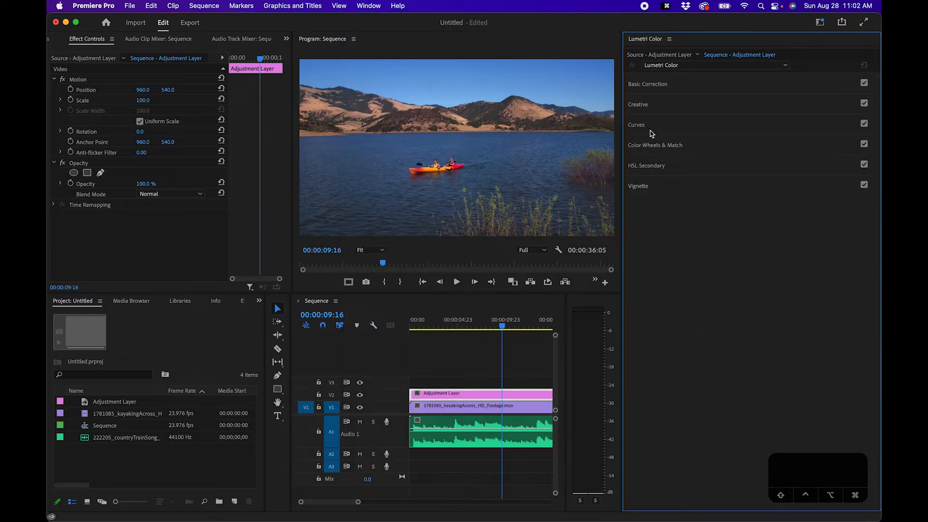
click(655, 145)
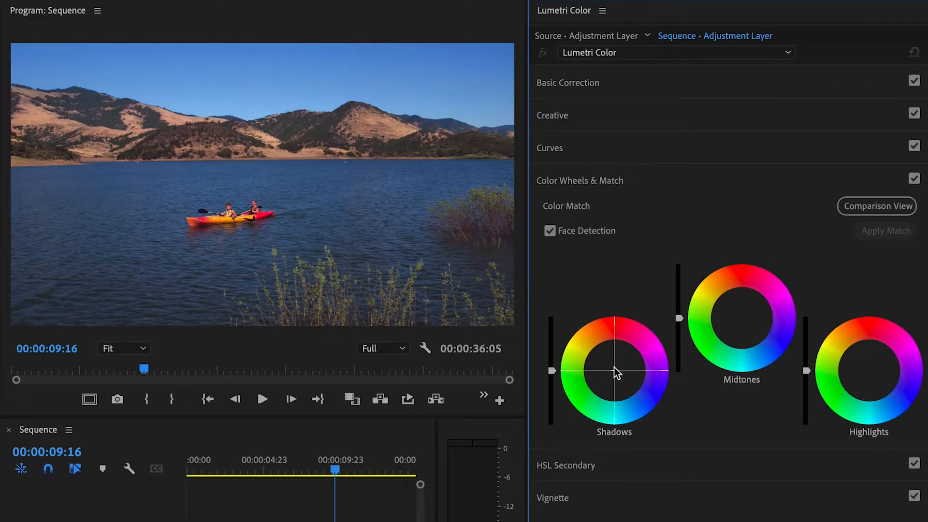
Push the Shadows wheel to teal, Highlights to orange, and Midtones slightly warm
drag(614, 372, 617, 377)
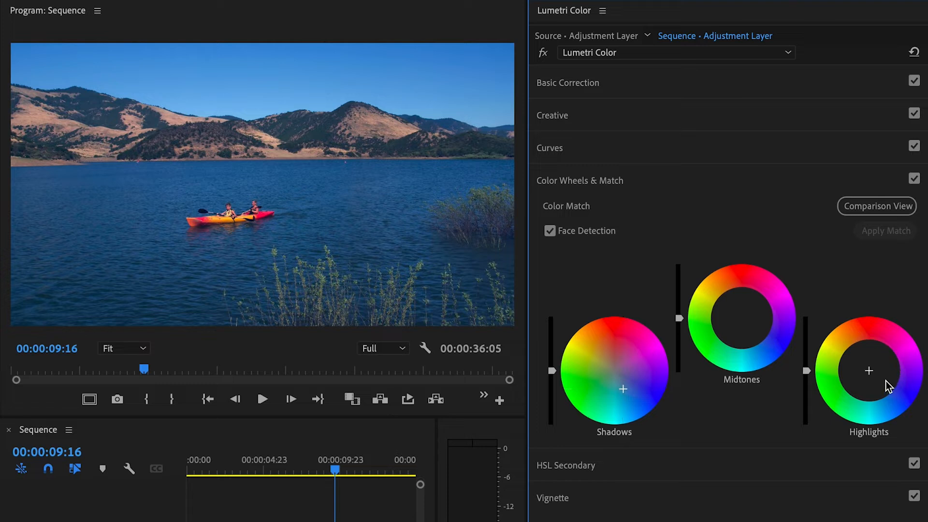
click(869, 372)
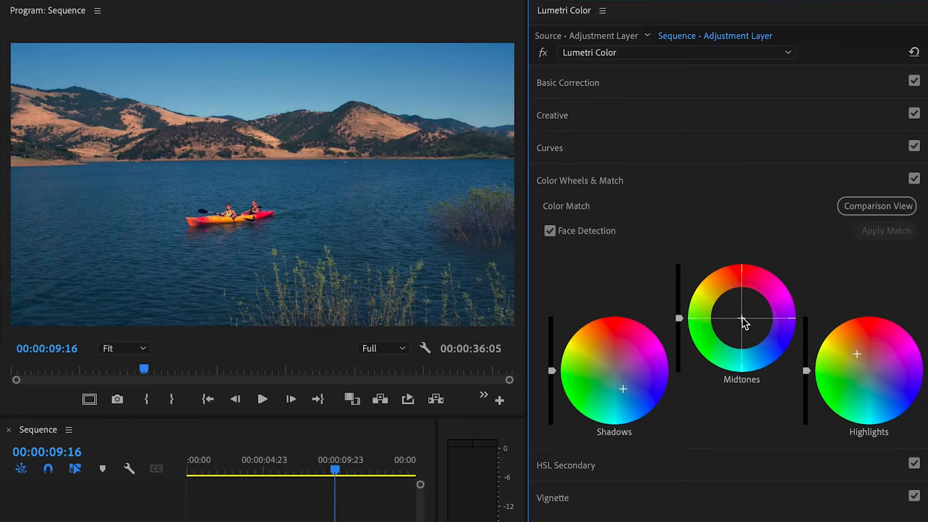
drag(746, 322, 740, 314)
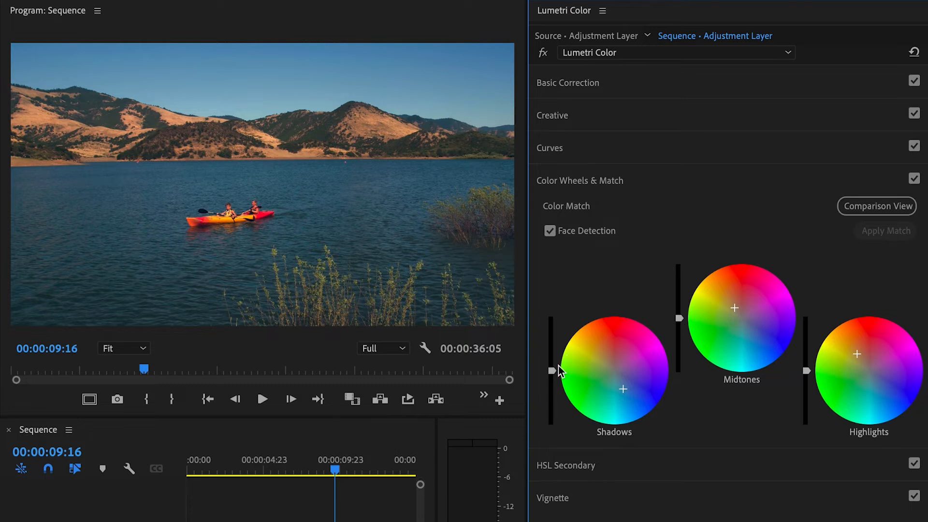
mouse_move(555, 375)
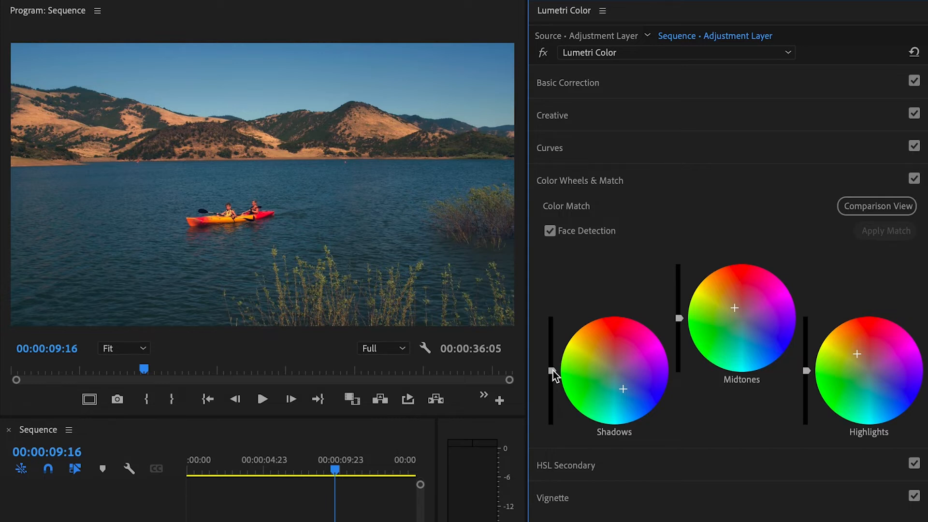
Lower the Shadows luminance slider and nudge the Midtones luminance slider
drag(550, 367, 551, 392)
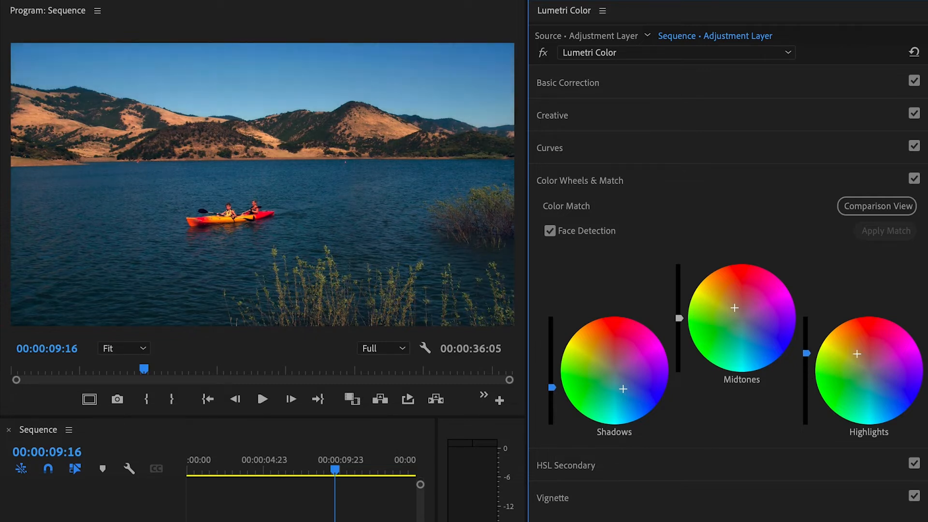
drag(677, 319, 678, 311)
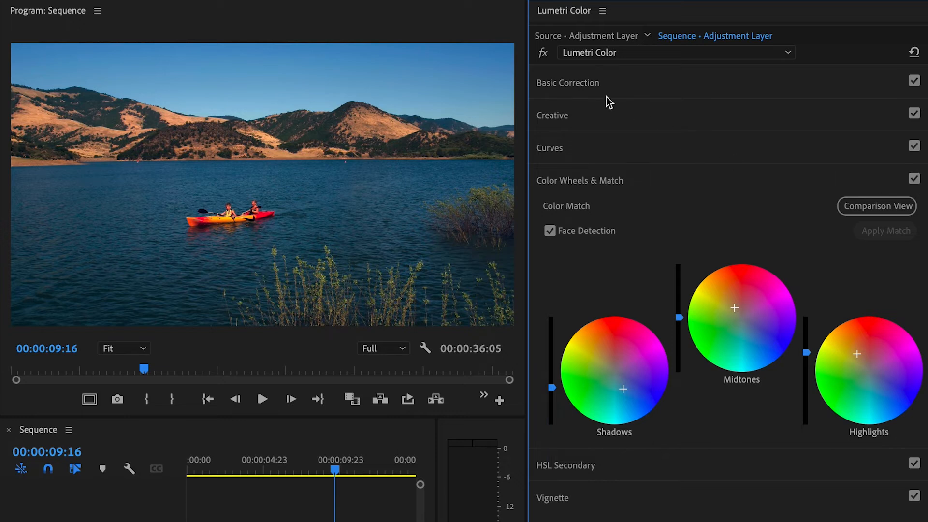
In Basic Correction, set Contrast 18.1, Highlights 12.3, Shadows -6.6, Saturation about 110
click(568, 82)
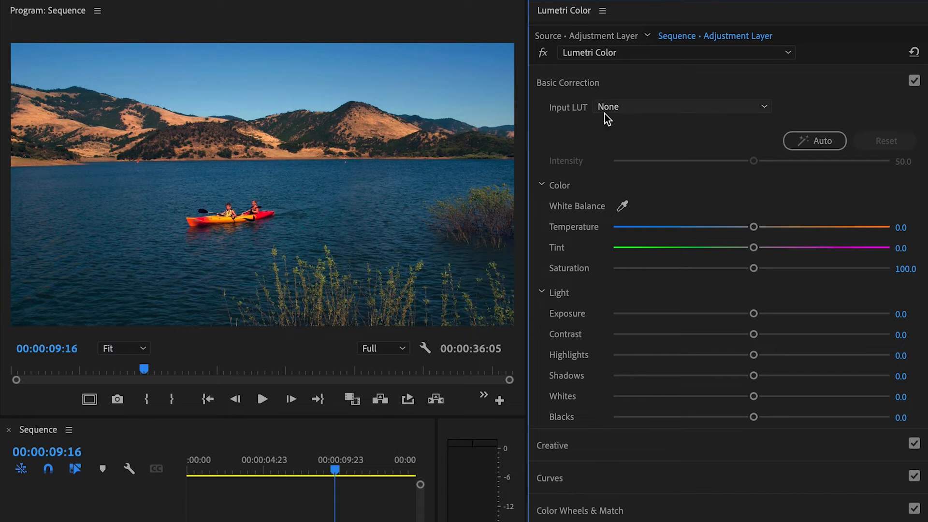
drag(754, 334, 760, 334)
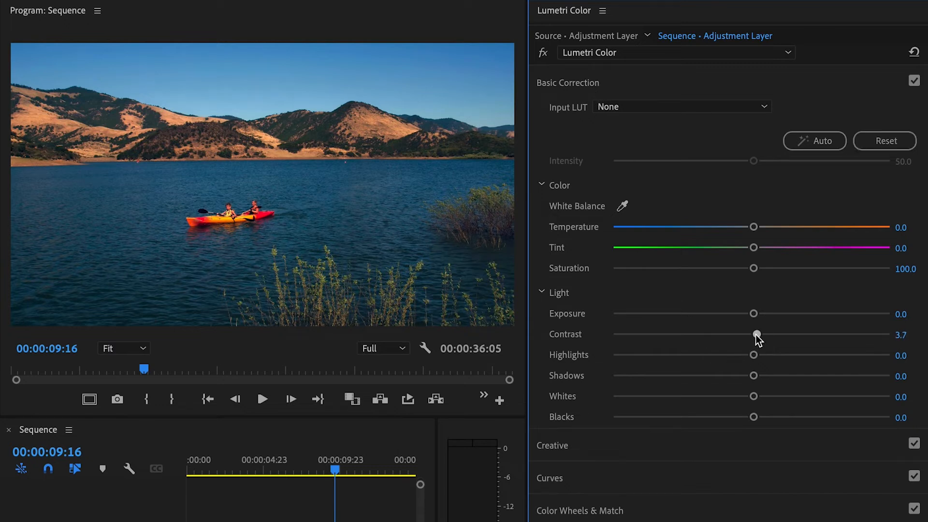
drag(756, 334, 778, 335)
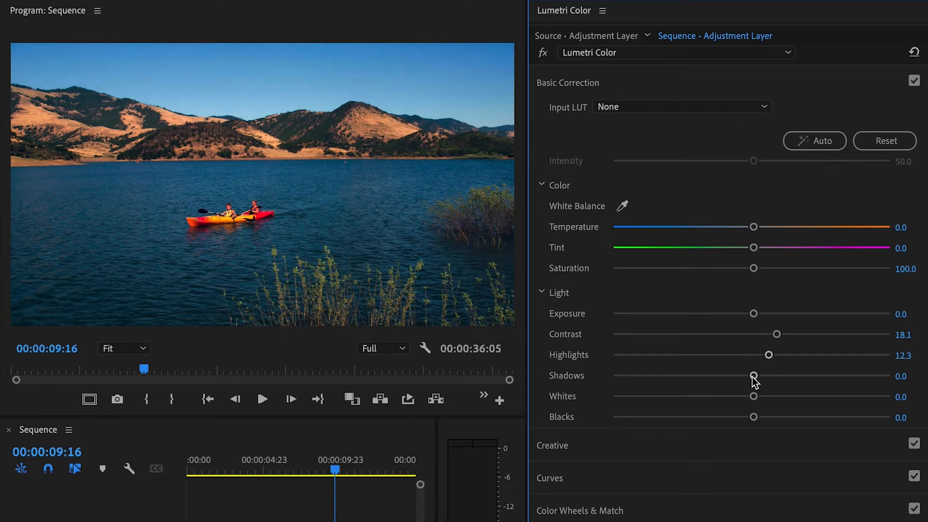
drag(754, 375, 743, 375)
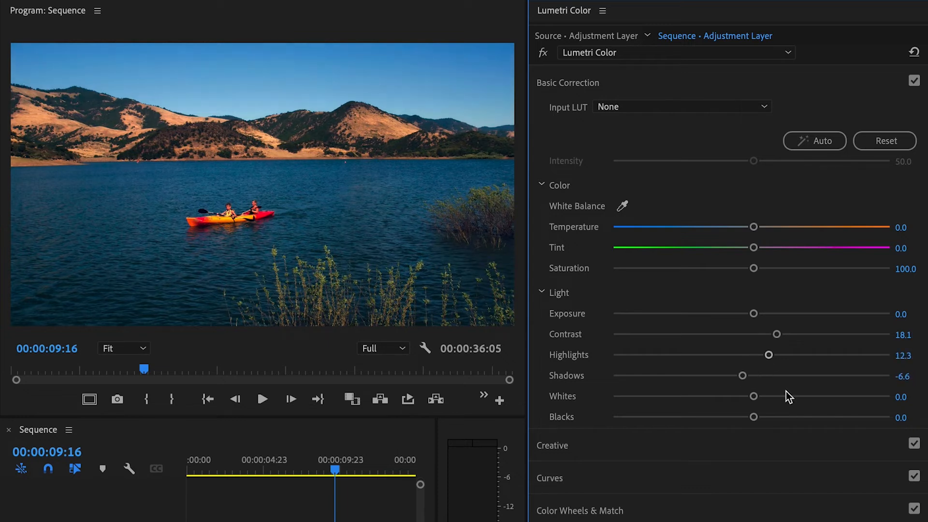
drag(754, 268, 767, 269)
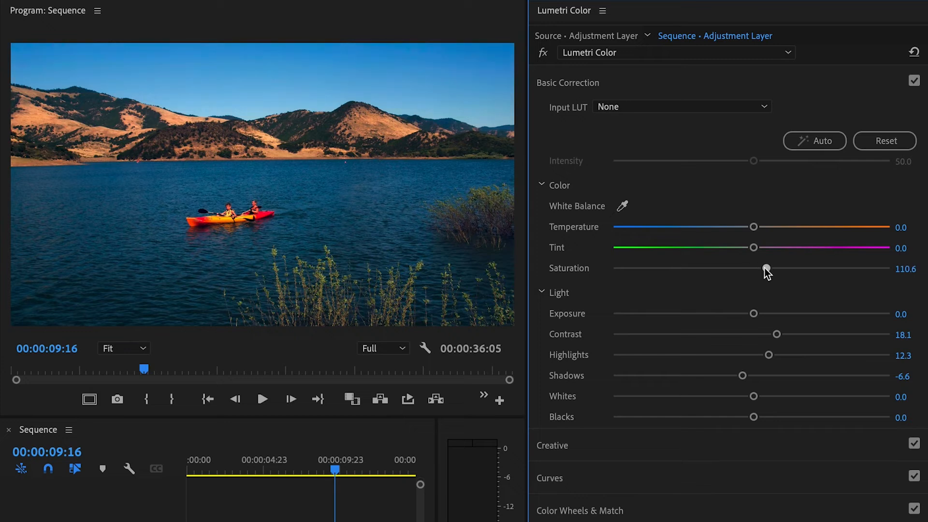
drag(767, 269, 762, 268)
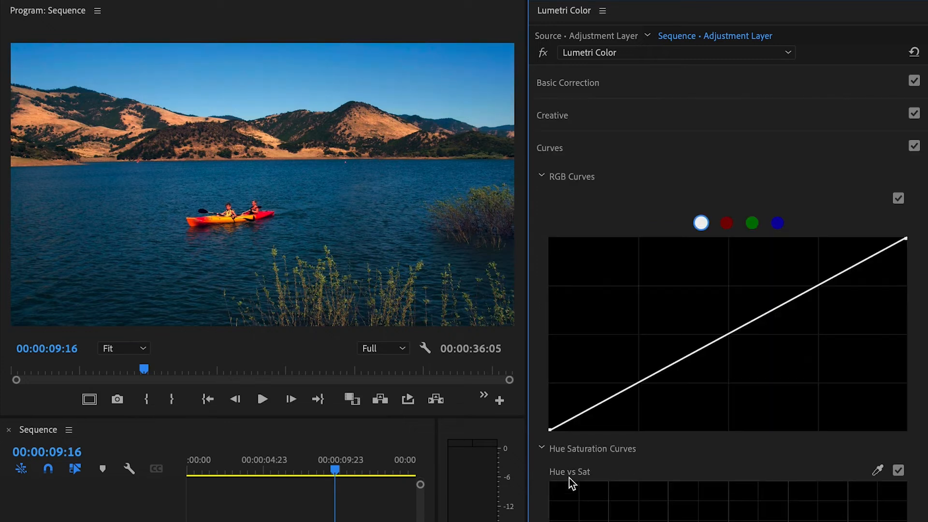
Raise blue and orange hue saturation with control points on the Hue vs Sat curve
scroll(down, 3)
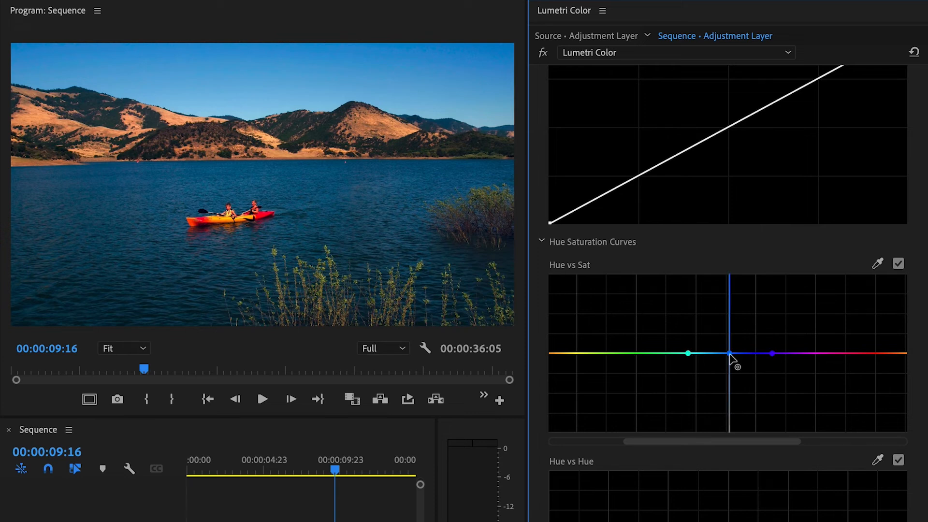
drag(726, 356, 726, 378)
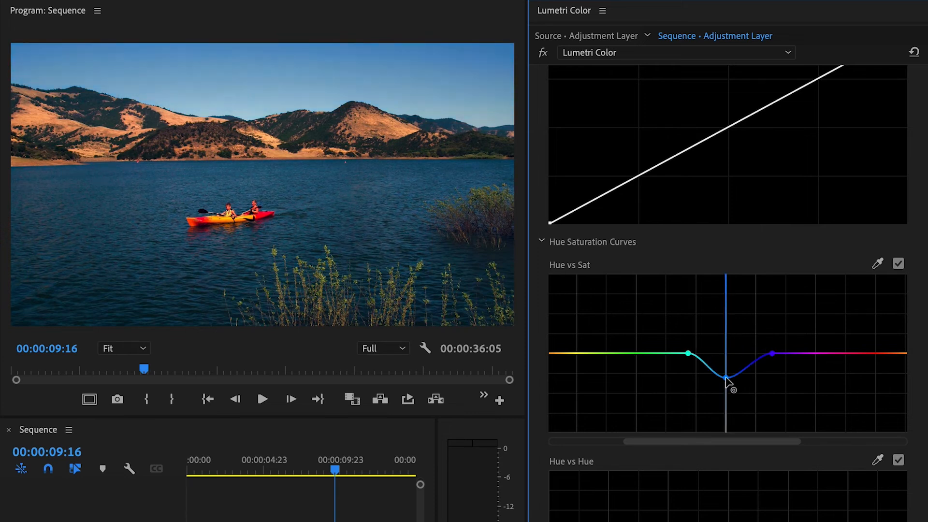
drag(727, 378, 715, 324)
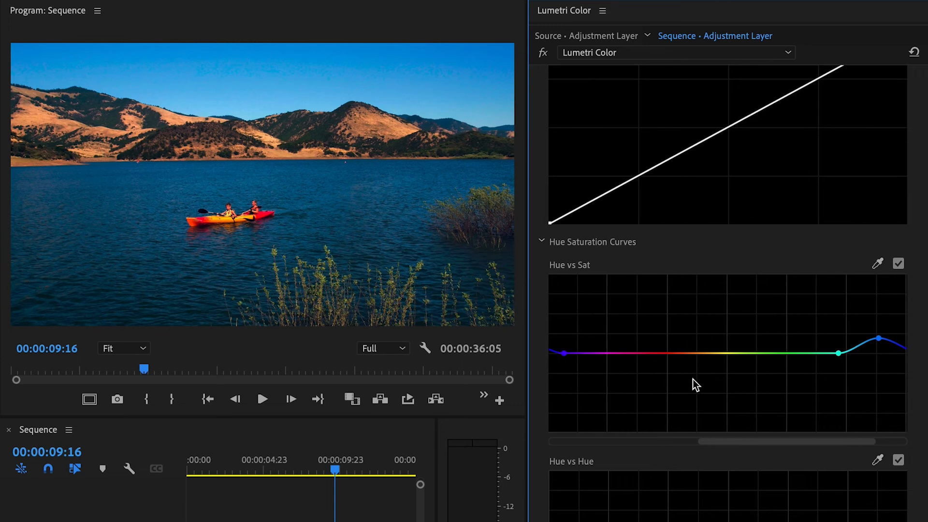
click(739, 353)
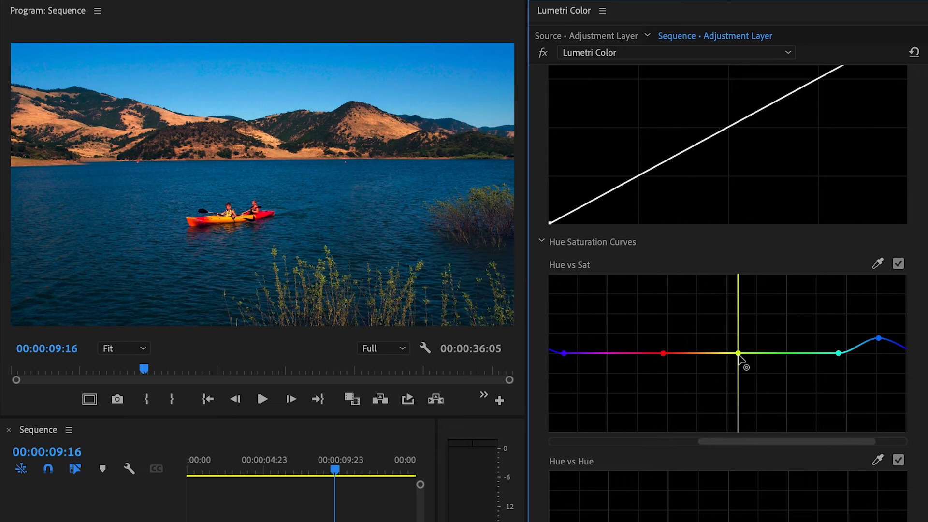
drag(738, 353, 699, 325)
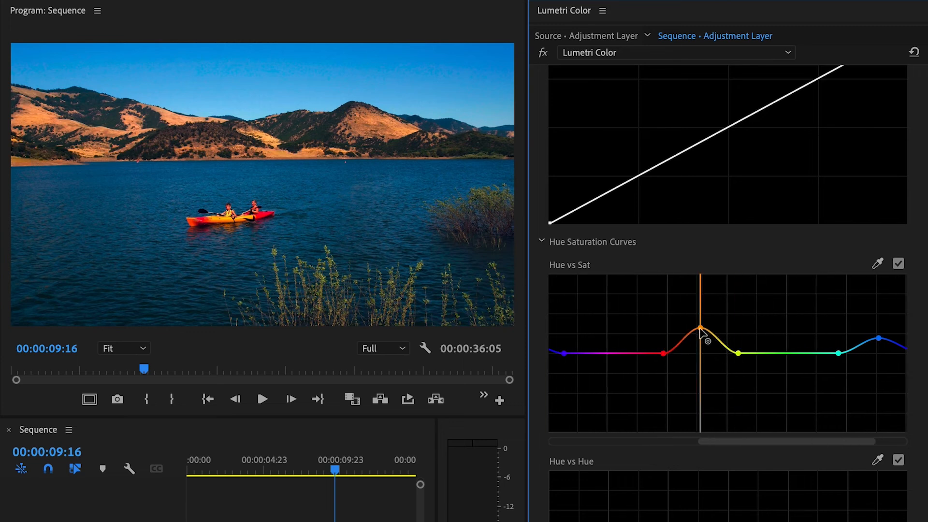